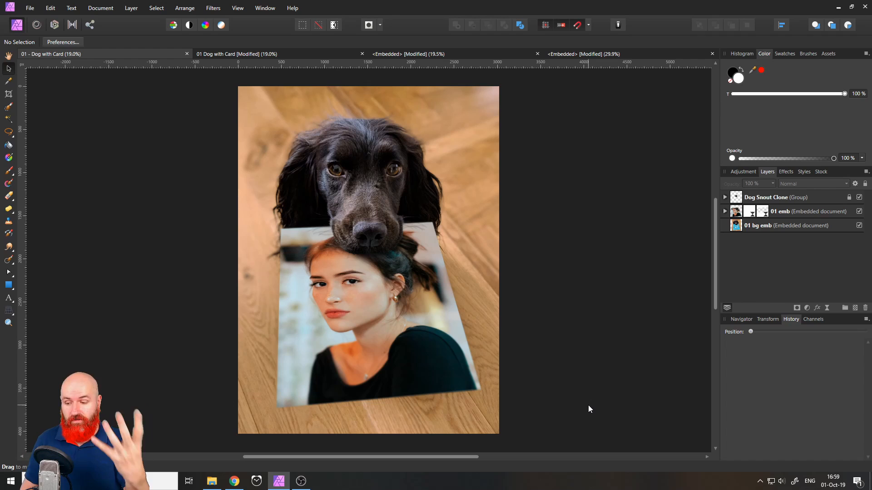
Step: Switch to the '01 Dog with Card (Modified)' tab and select the card's '01 emb' embedded document
click(236, 54)
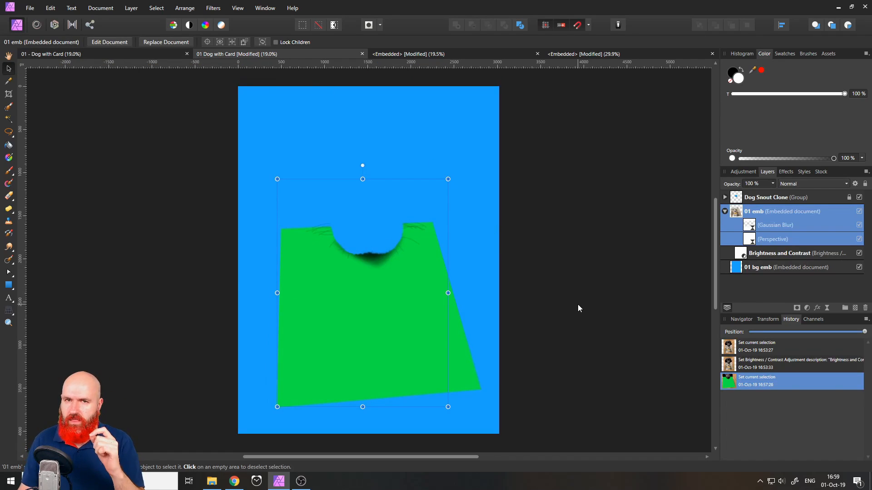
click(578, 309)
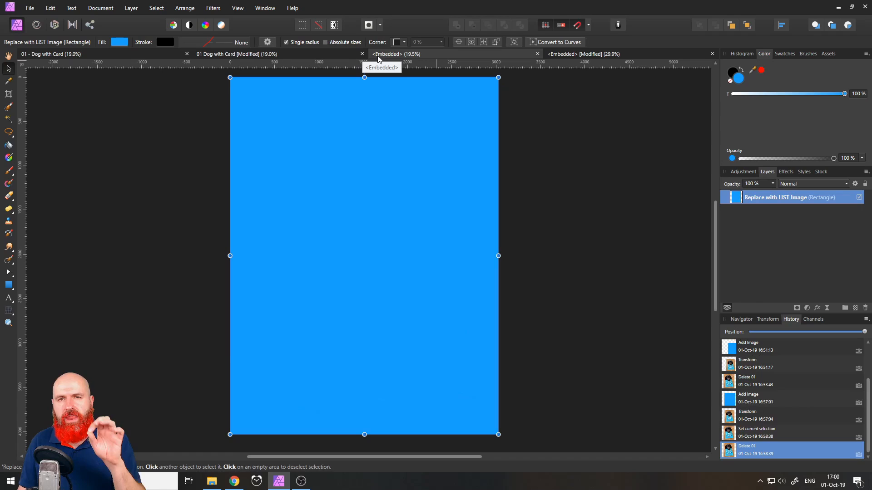
mouse_move(401, 59)
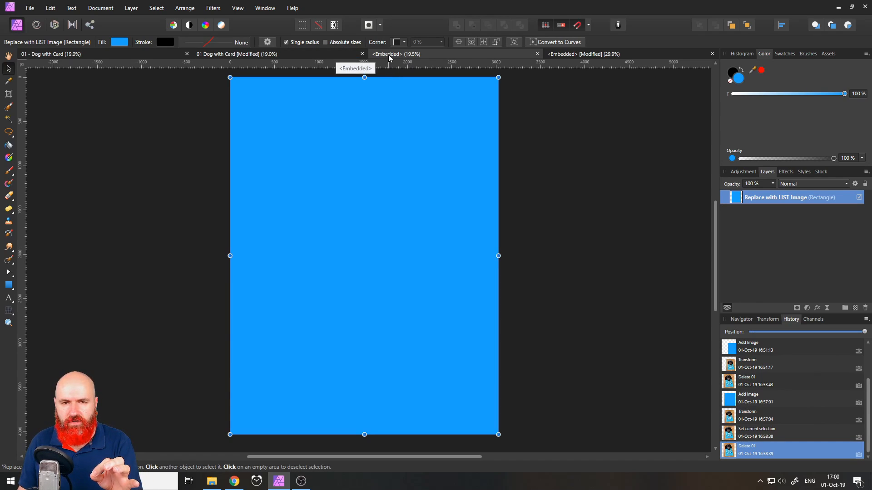
mouse_move(388, 218)
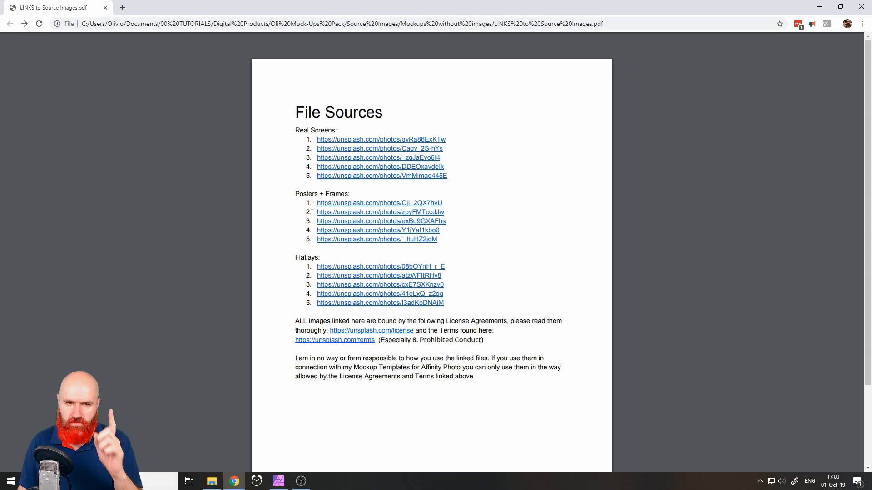
Step: Open the dog-holding-card Unsplash photo from the Posters + Frames link, then return to Affinity Photo
click(379, 203)
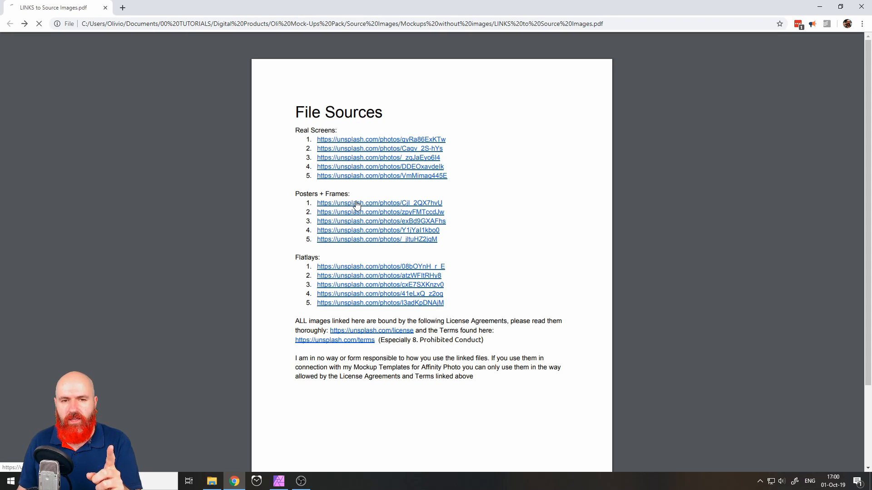
click(378, 202)
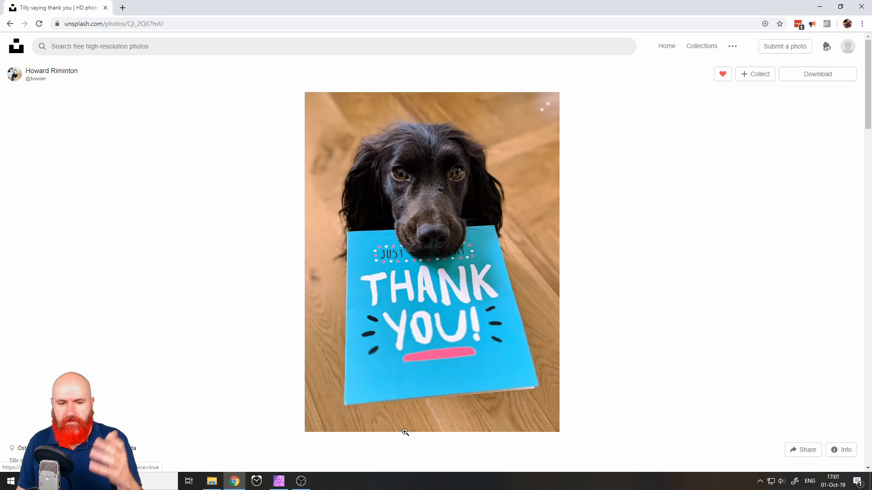
click(278, 481)
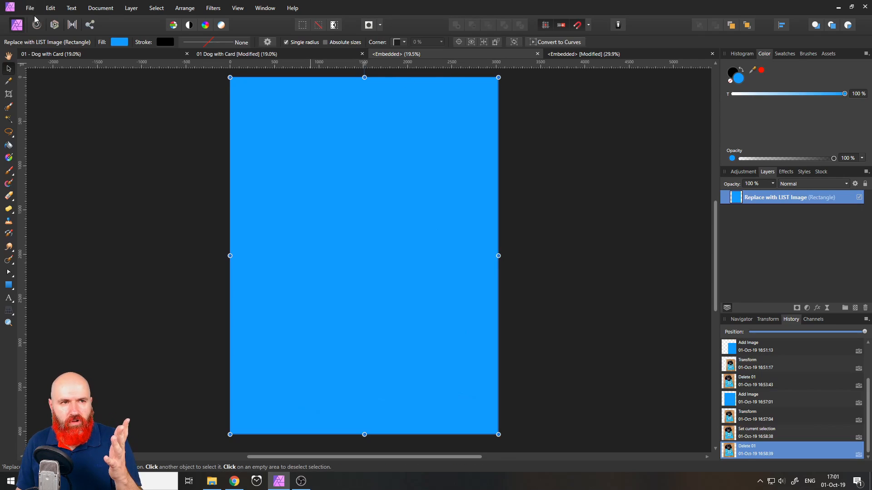
Step: Open 01.jpg, the dog-on-wooden-floor photo, for the mockup background
click(30, 8)
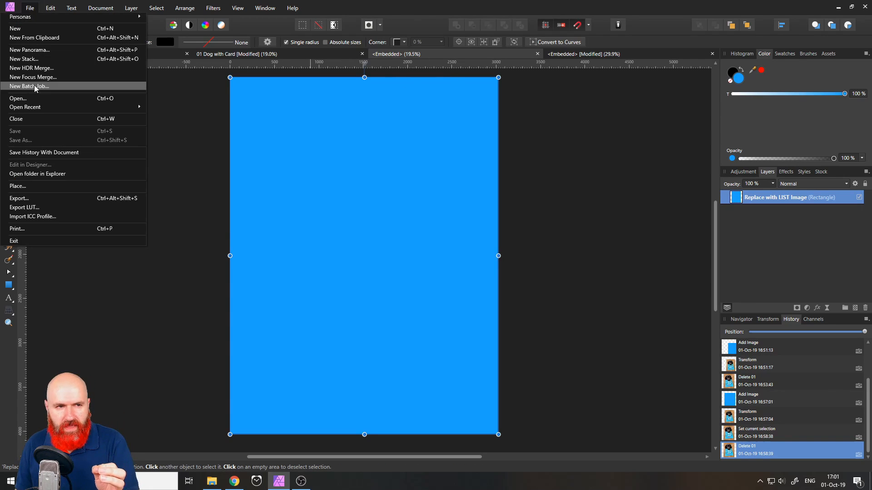
click(18, 99)
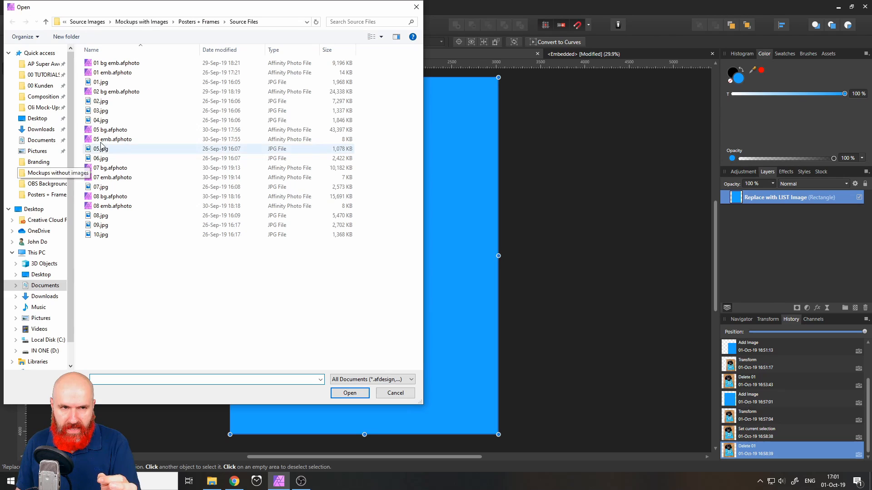
click(100, 82)
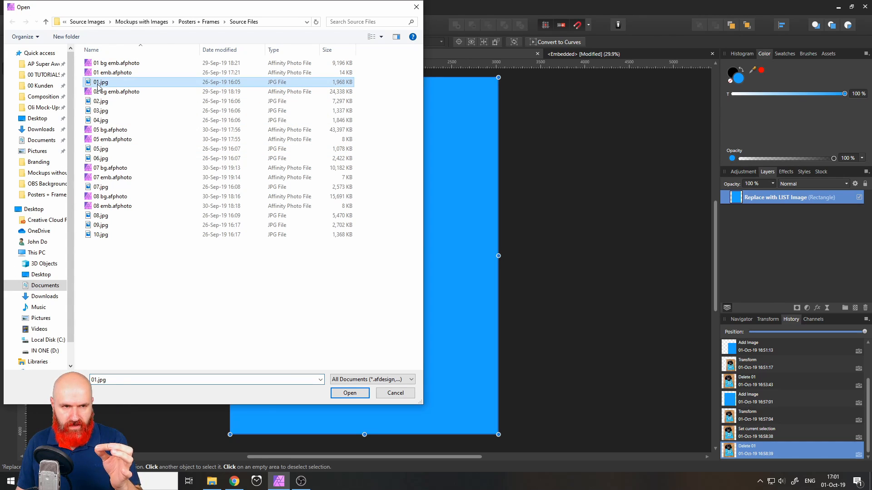
click(349, 393)
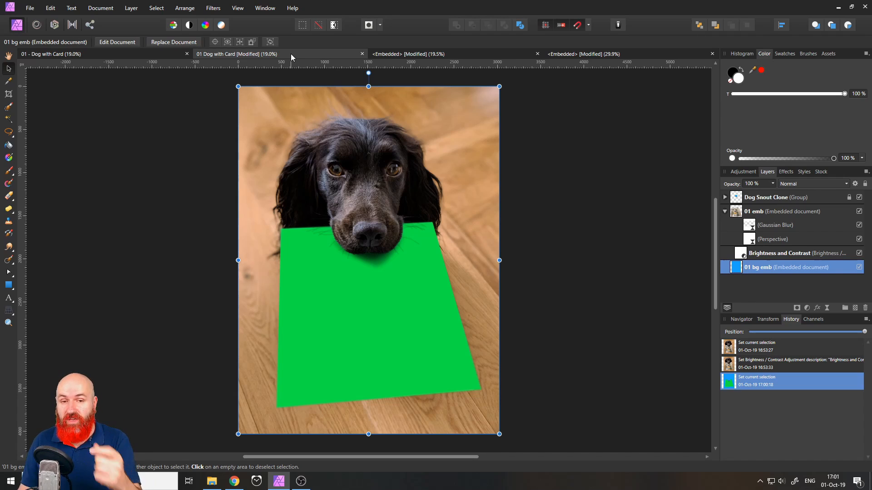
mouse_move(332, 294)
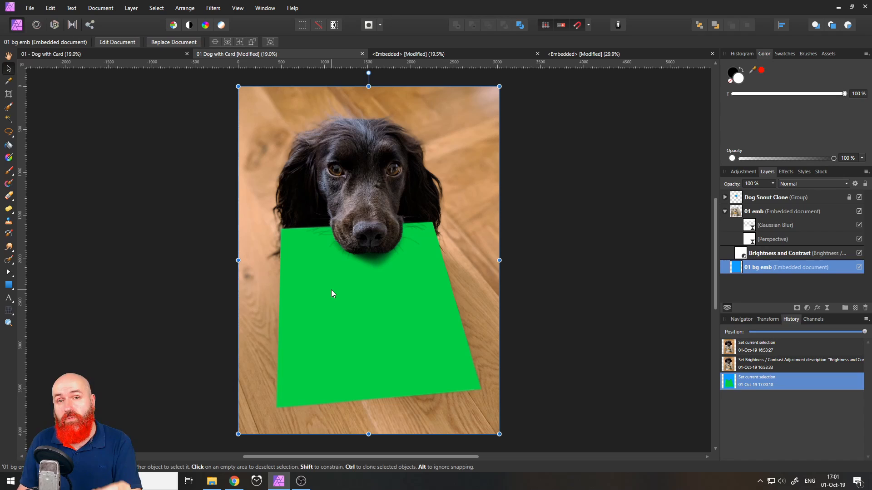
mouse_move(322, 293)
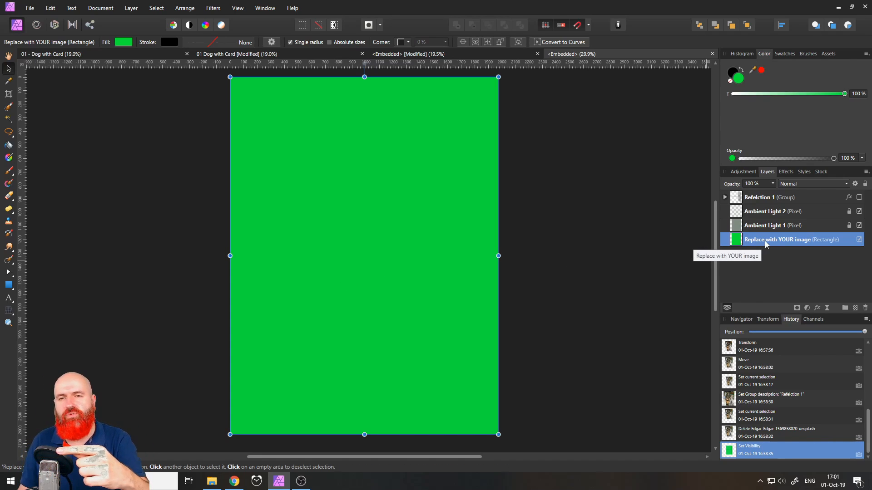
mouse_move(814, 246)
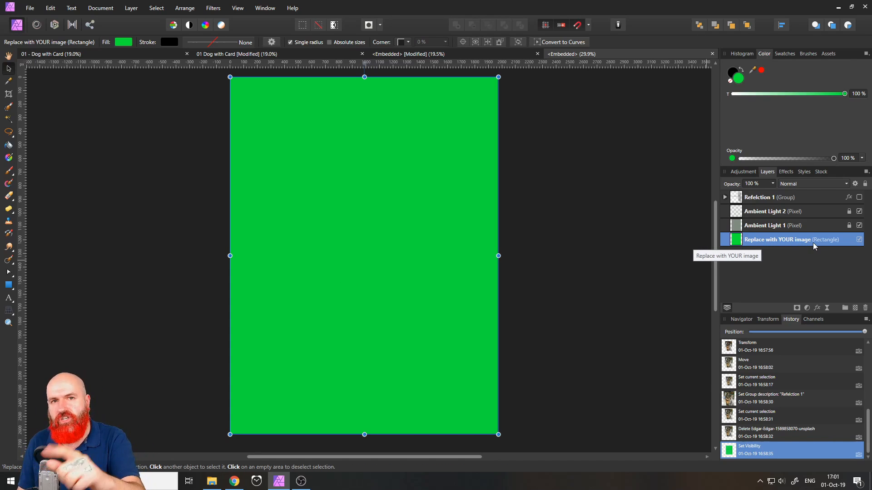
mouse_move(740, 243)
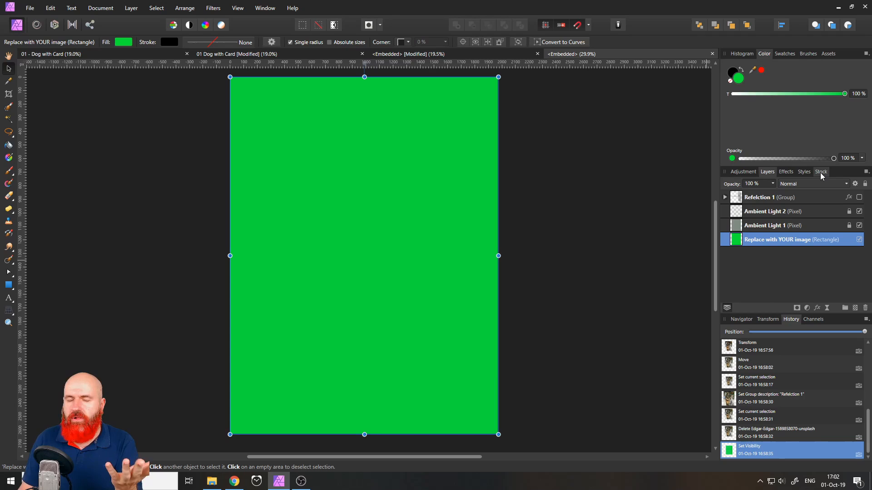
Step: Fill the card's placeholder with an Unsplash kitten photo from a 'cat' stock search
click(30, 7)
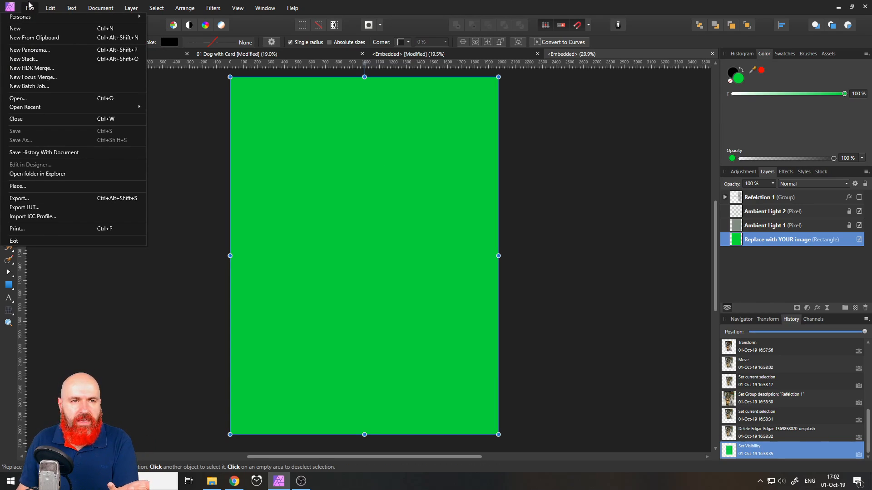
click(820, 171)
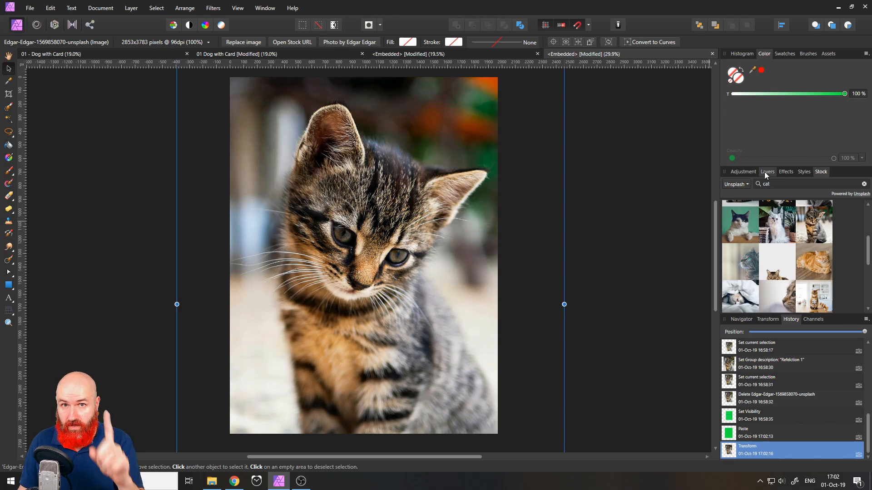
Step: Check the kitten layer sits above the rectangle and toggle the Refelction 1 group's visibility
click(767, 172)
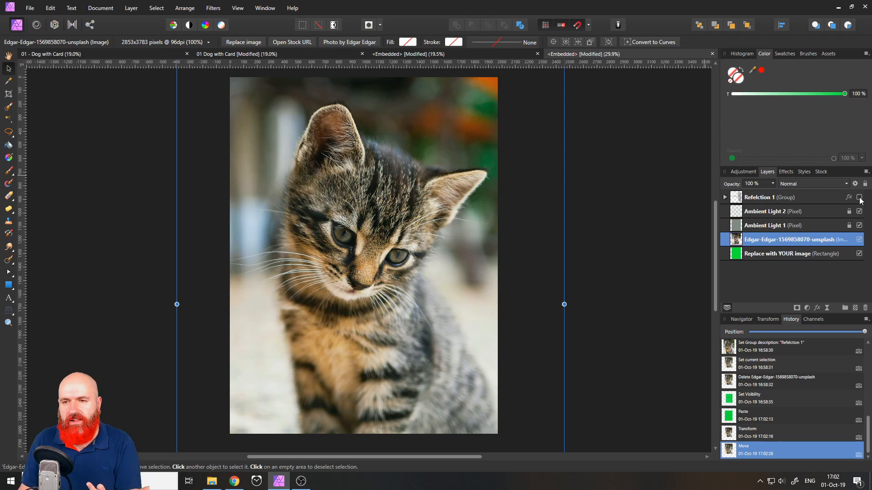
click(859, 197)
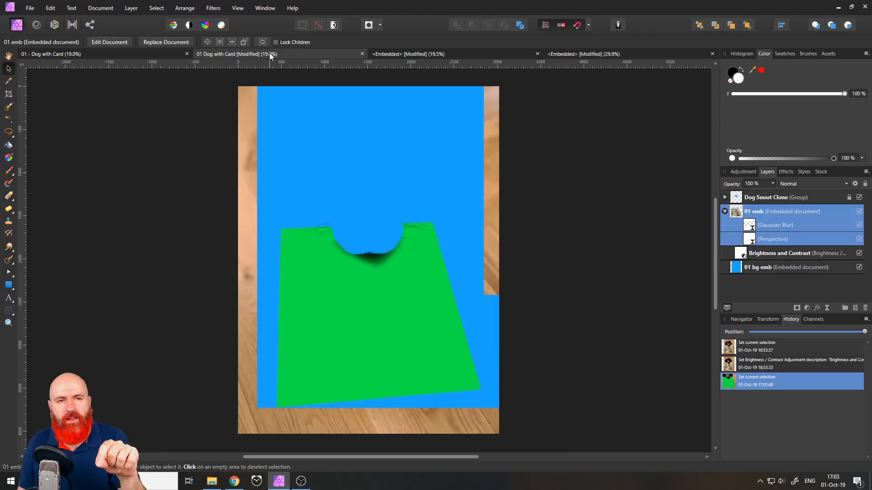
Step: Deselect on the canvas so the card refreshes with the kitten photo
click(571, 233)
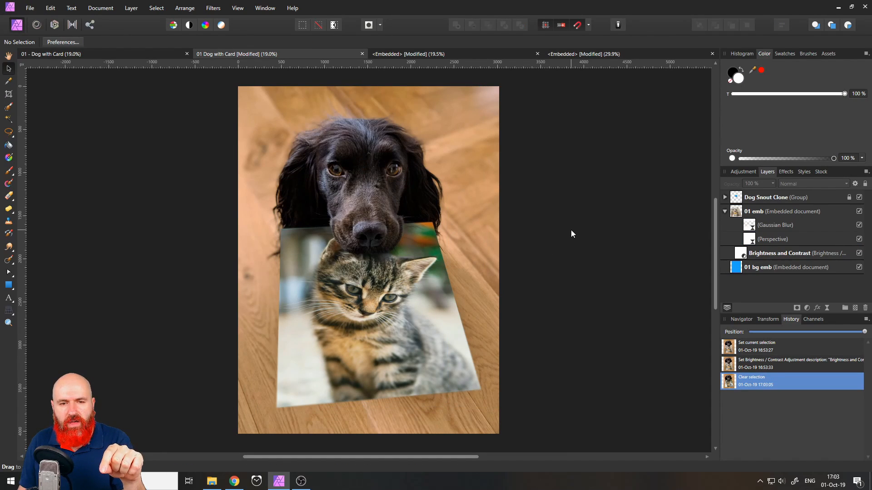
mouse_move(592, 329)
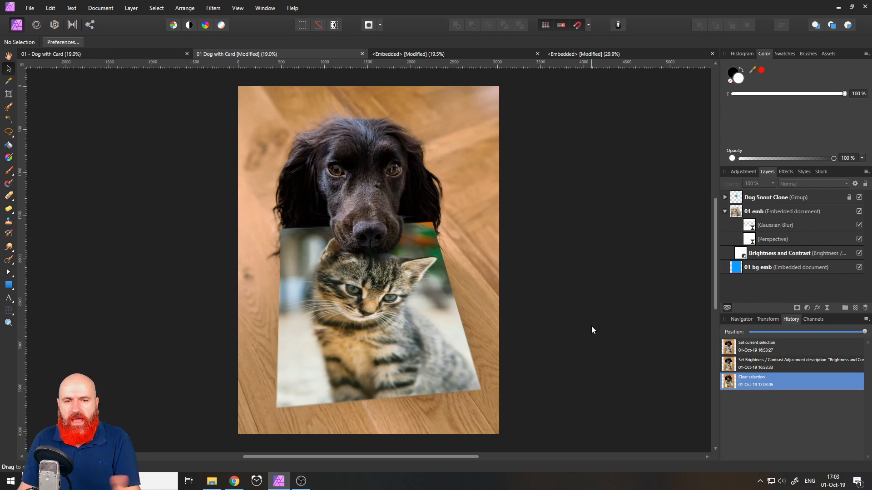
mouse_move(579, 331)
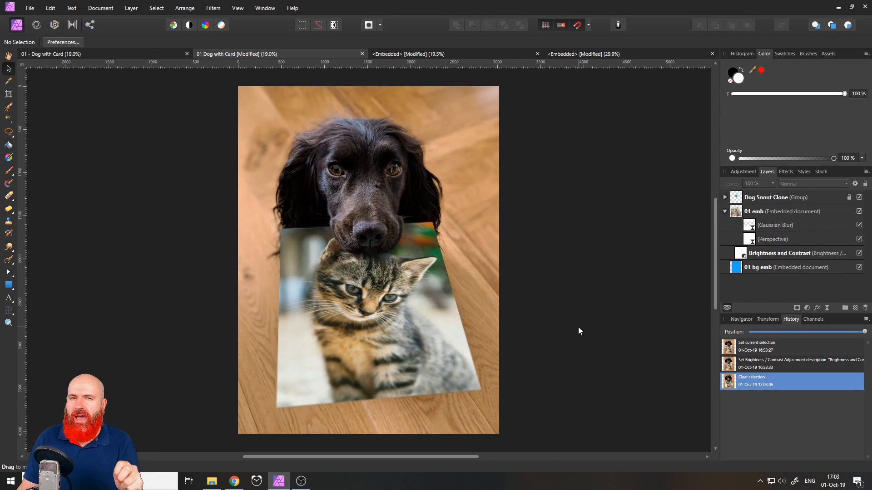
mouse_move(537, 304)
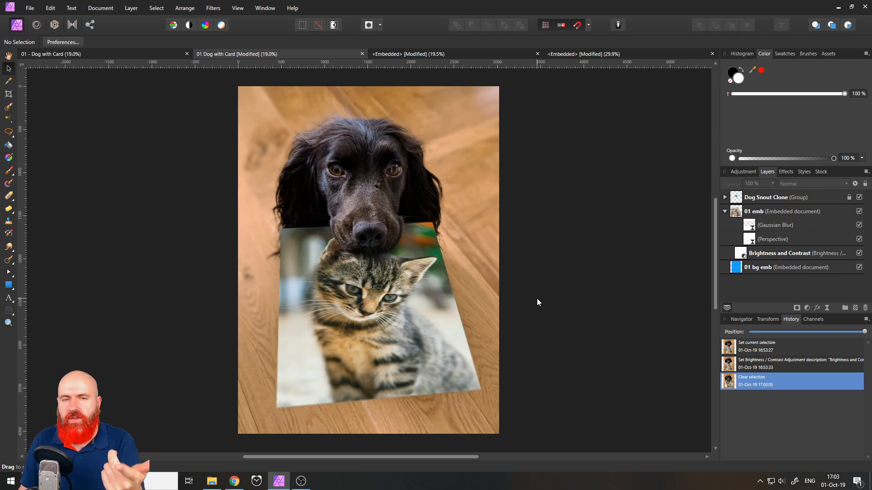
mouse_move(562, 64)
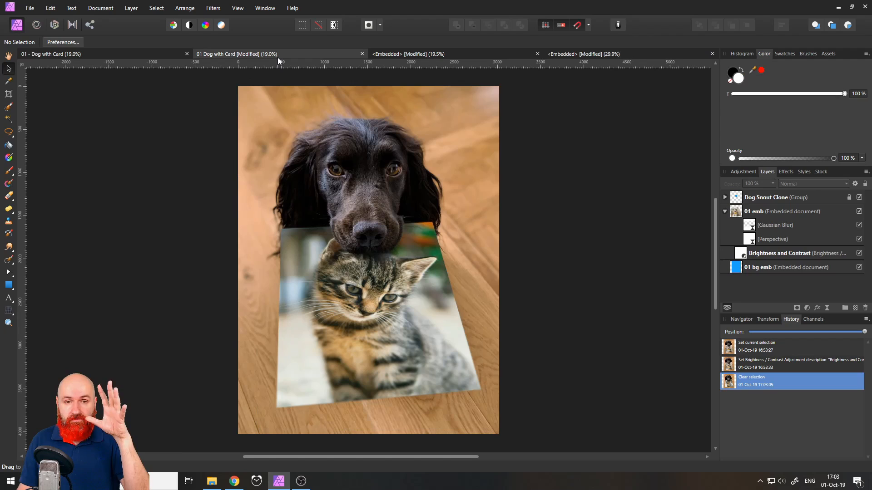
mouse_move(312, 183)
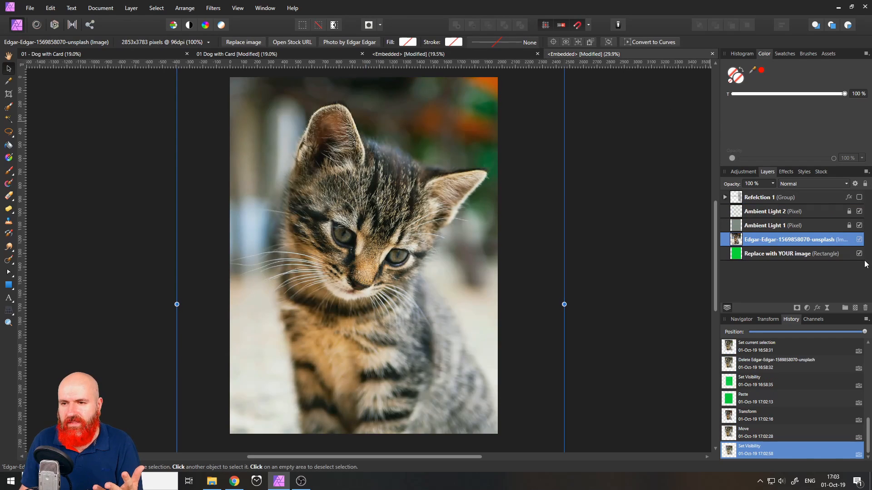
Step: Toggle a layer's visibility and open the Dog Snout Clone group to show nose hair and shadow
click(859, 239)
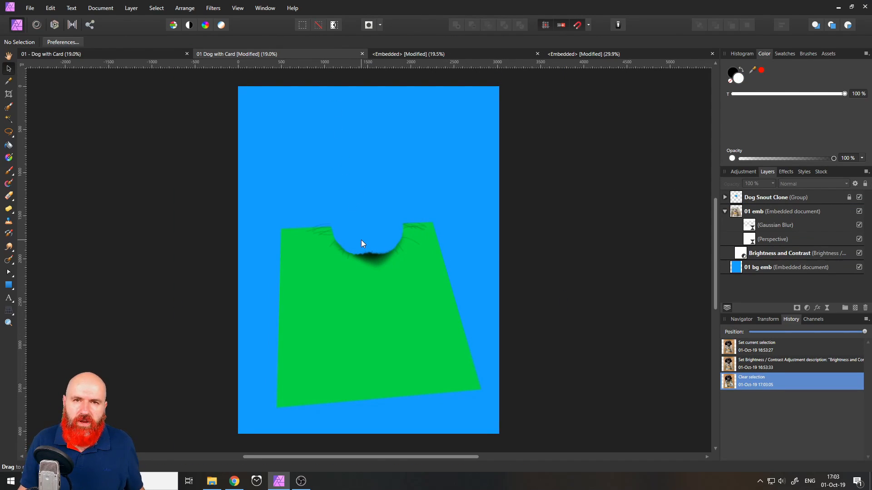
mouse_move(349, 245)
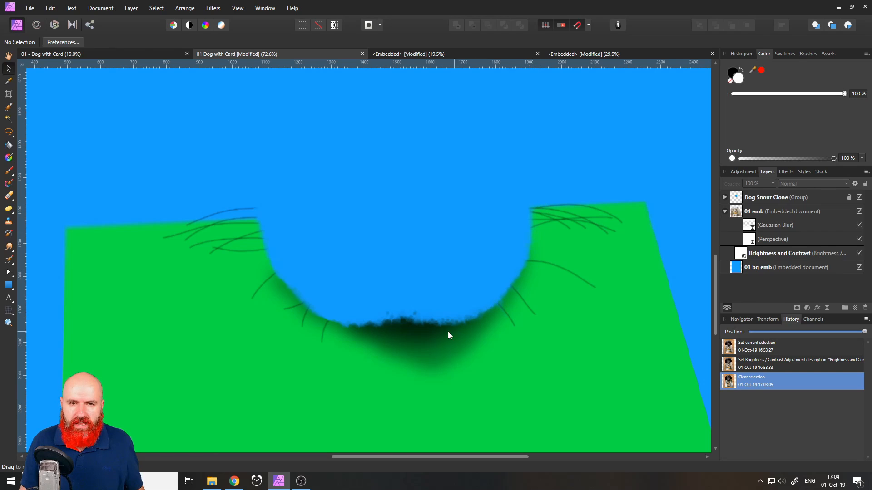
click(725, 198)
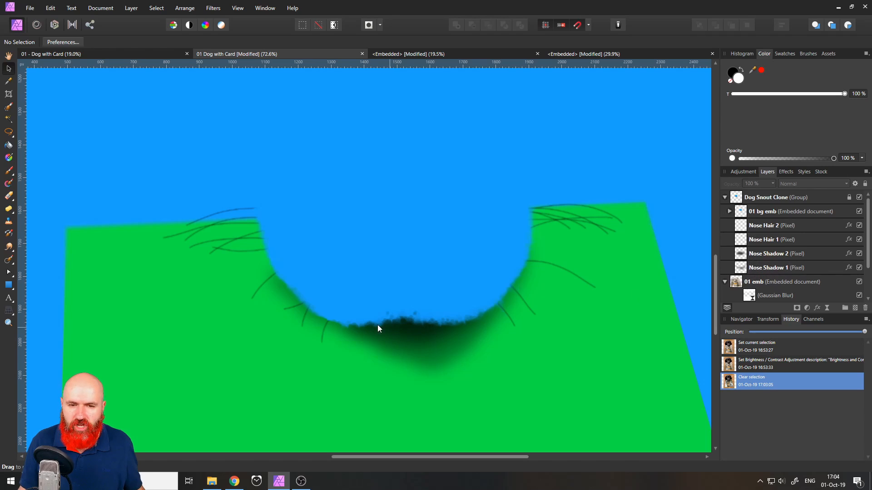
mouse_move(628, 294)
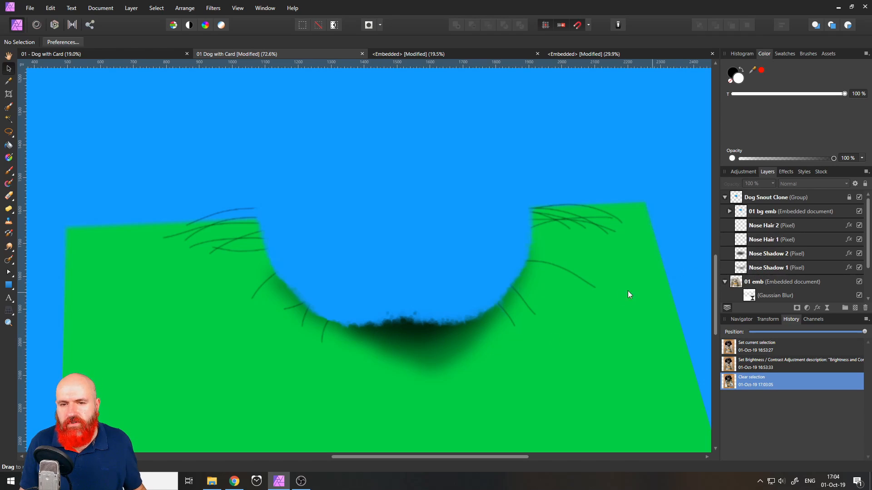
mouse_move(595, 218)
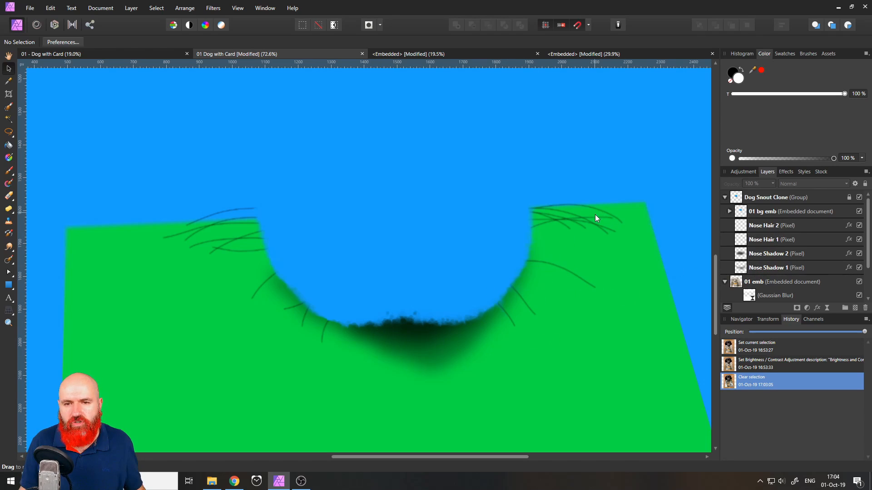
mouse_move(576, 243)
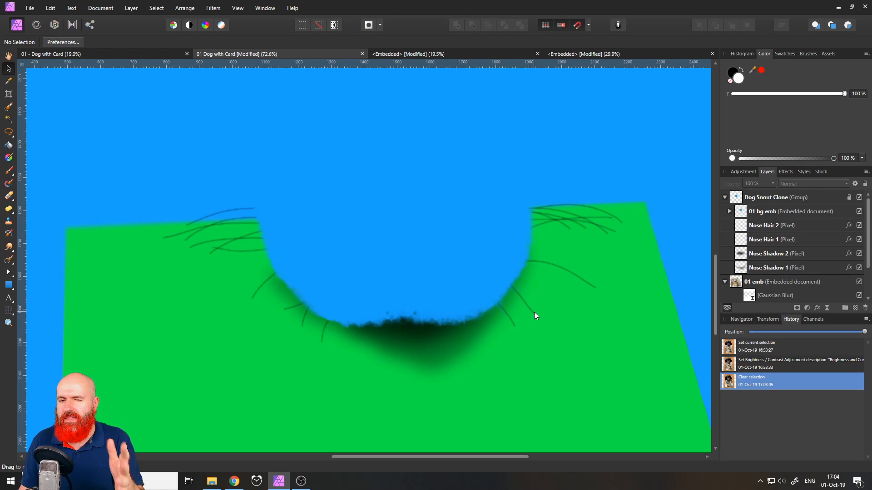
mouse_move(418, 328)
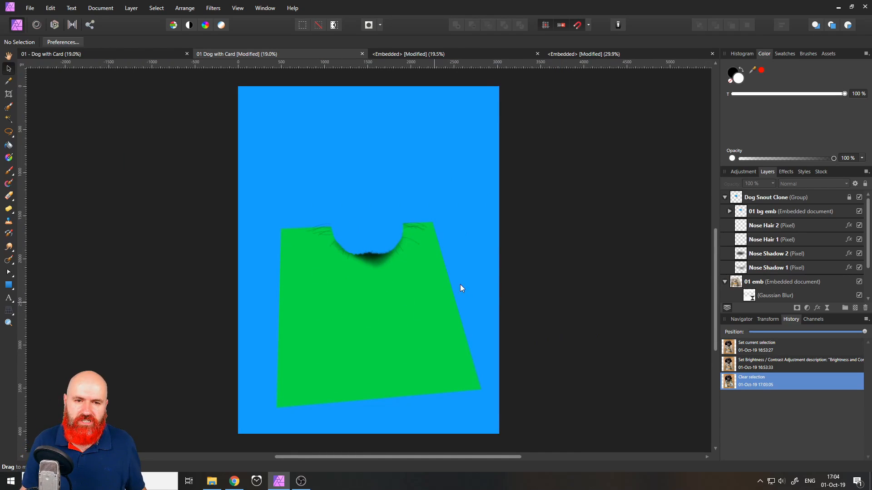
mouse_move(389, 315)
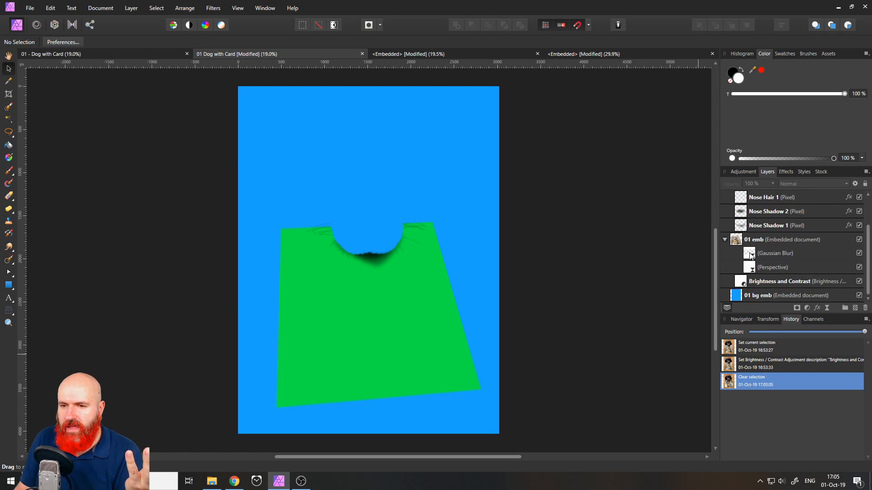
mouse_move(8, 160)
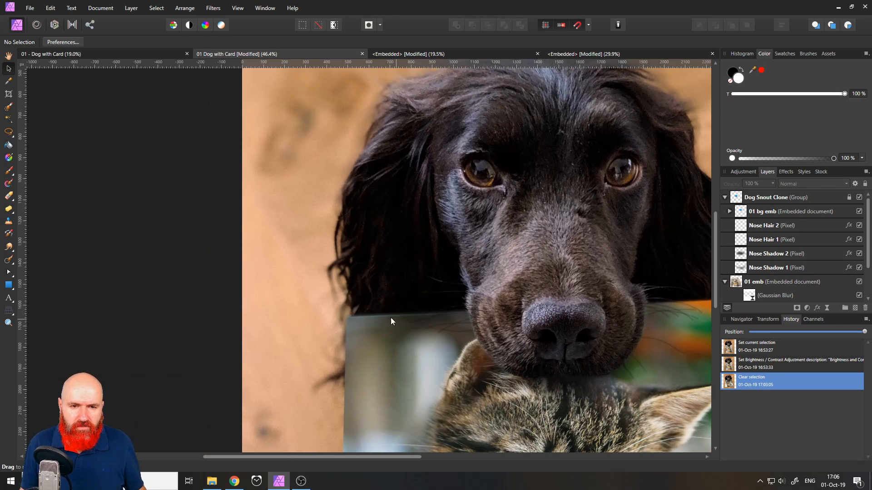
mouse_move(449, 213)
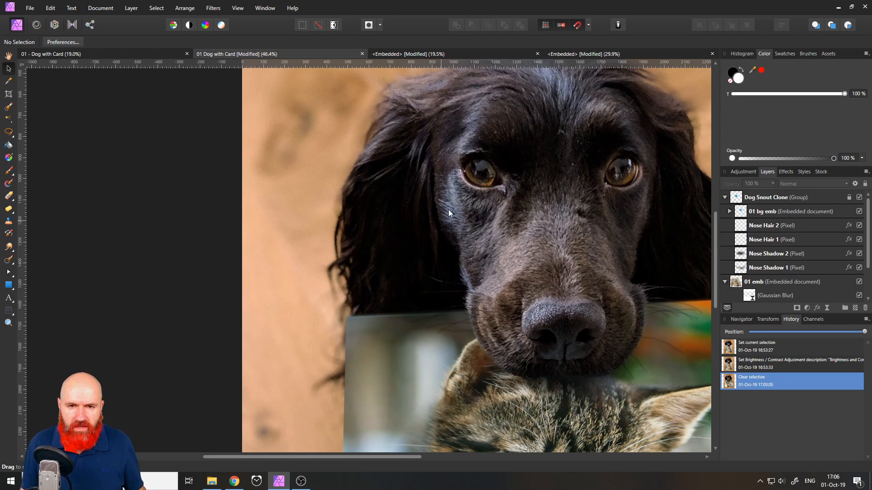
mouse_move(469, 189)
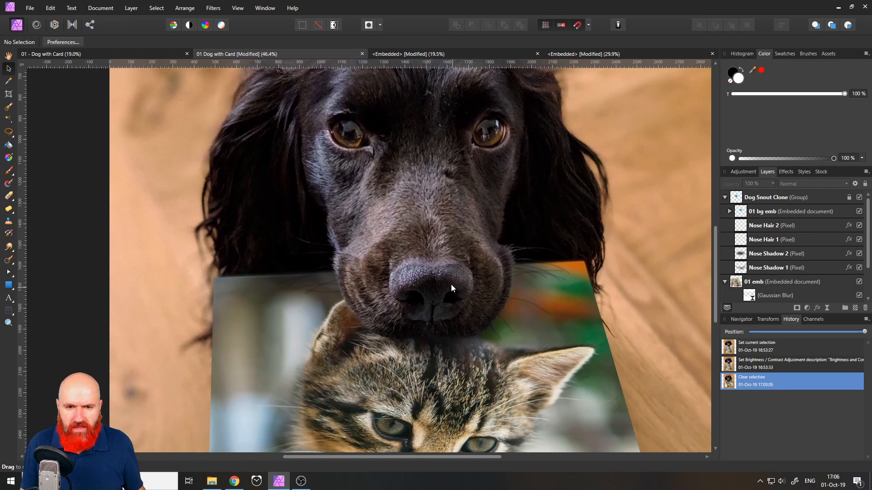
mouse_move(299, 258)
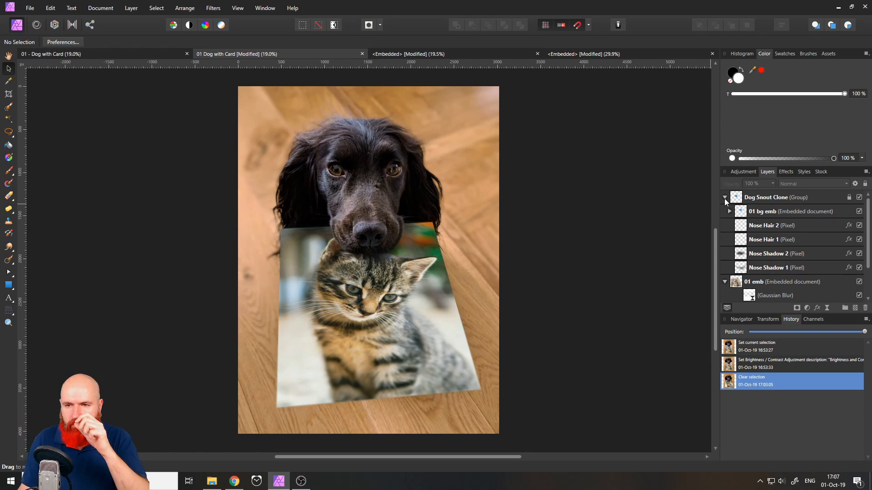
Step: Fold the Dog Snout Clone group so the Gaussian Blur and Perspective filters show
click(725, 198)
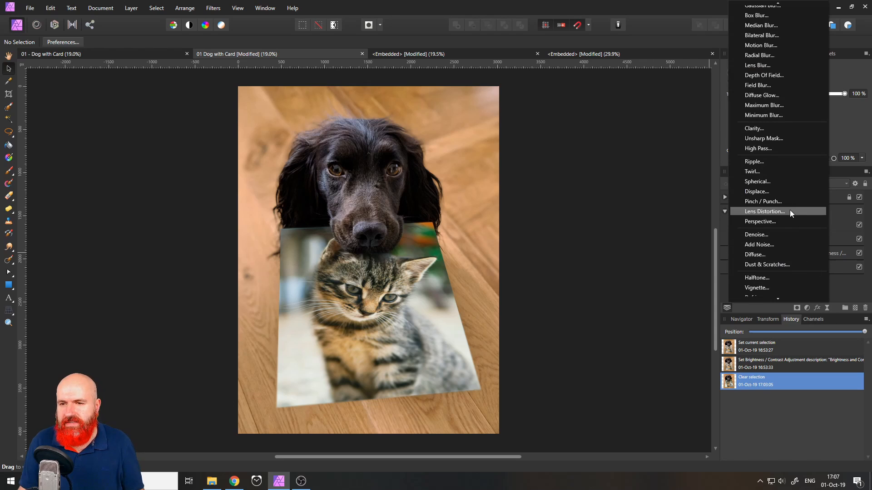
mouse_move(768, 221)
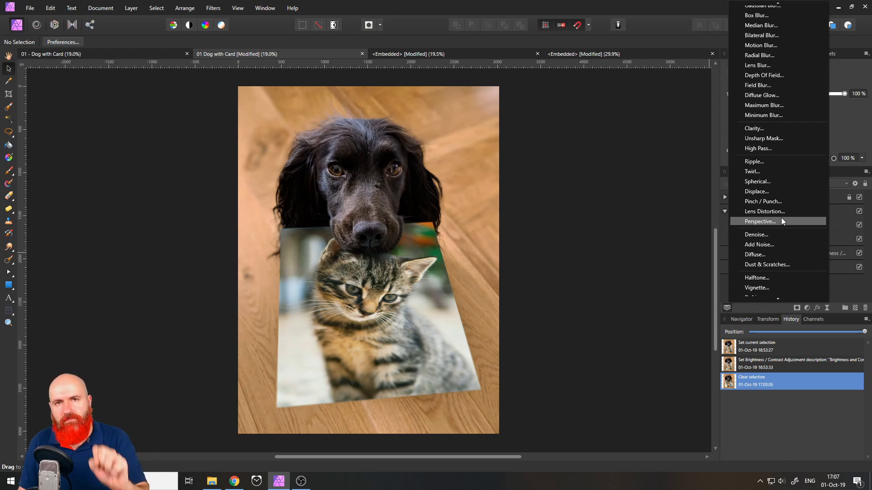
mouse_move(844, 289)
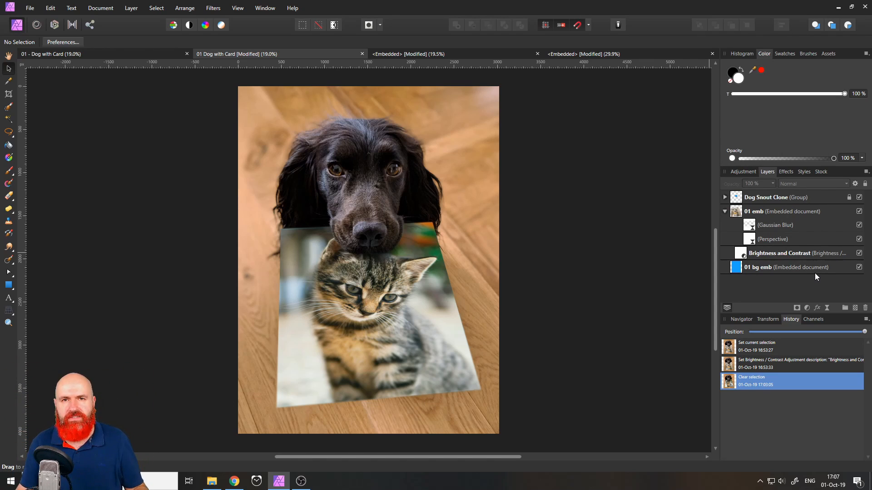
mouse_move(453, 134)
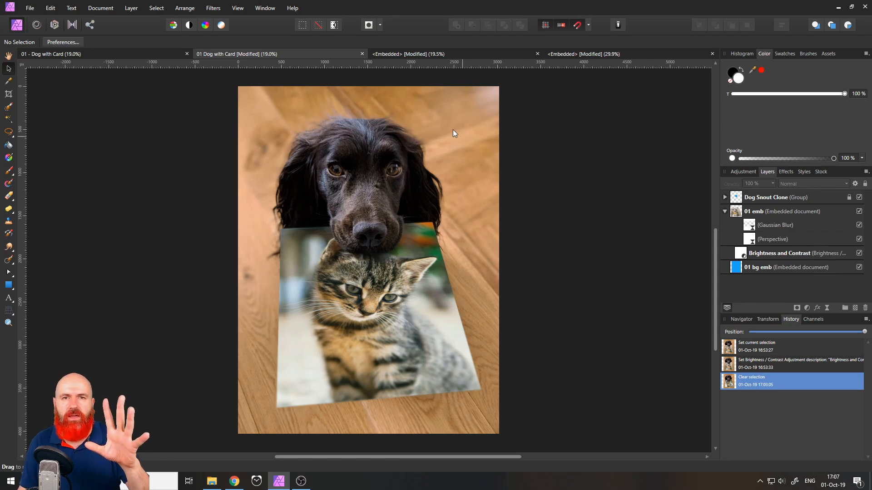
Step: Browse to Source Images > Mockups with Images > Flatlays and choose '02 Pink Fruit.afphoto'
click(30, 8)
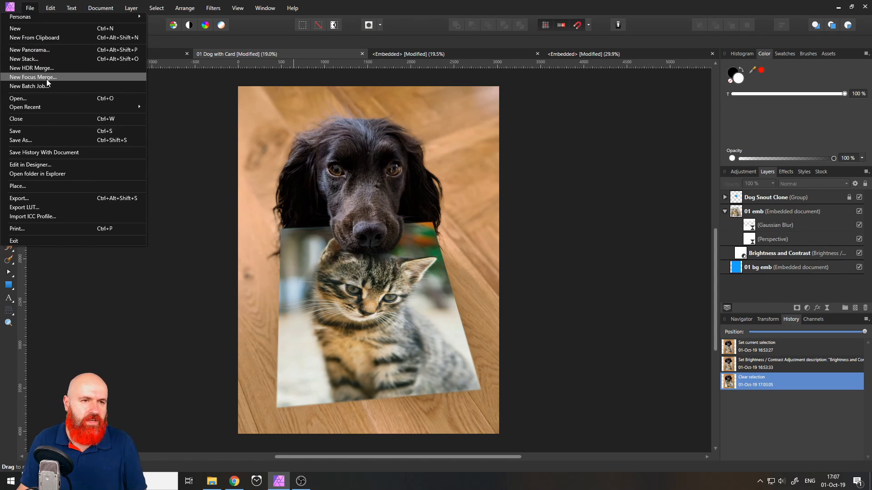
click(18, 99)
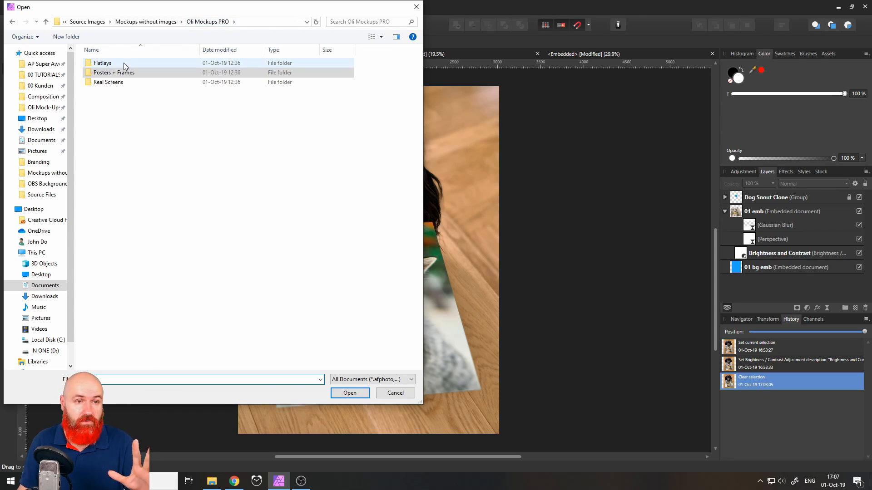
double_click(103, 62)
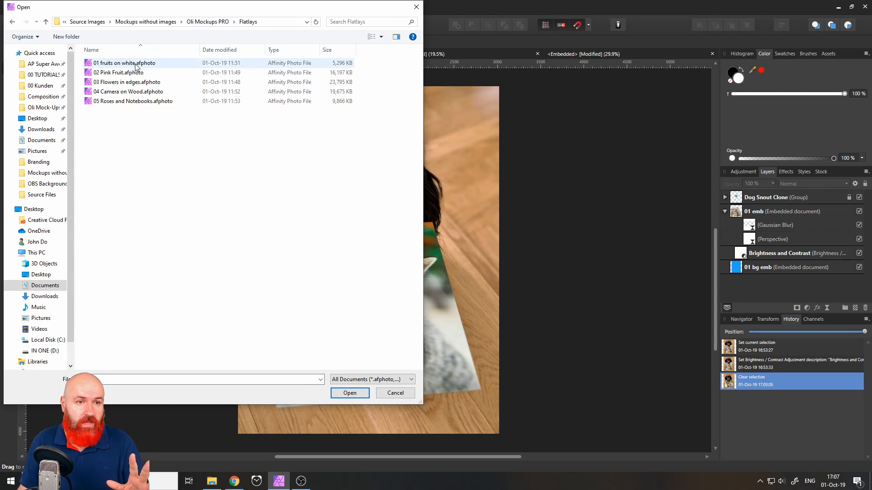
click(119, 72)
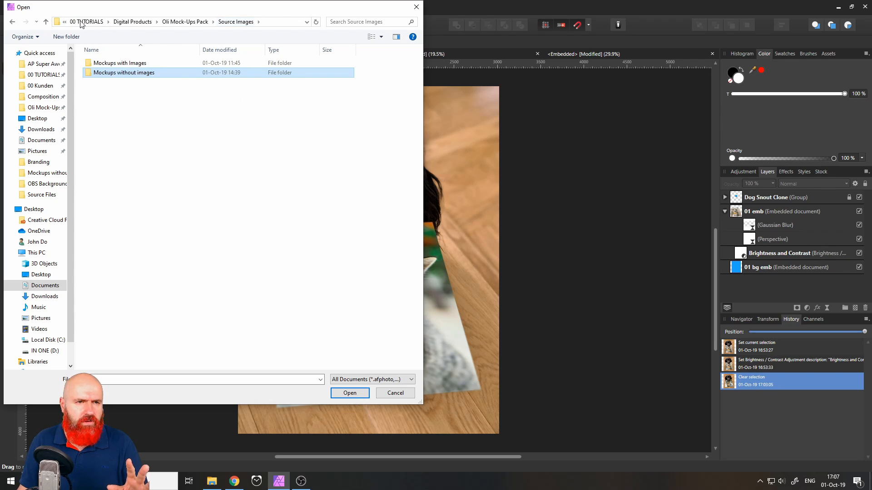
double_click(119, 62)
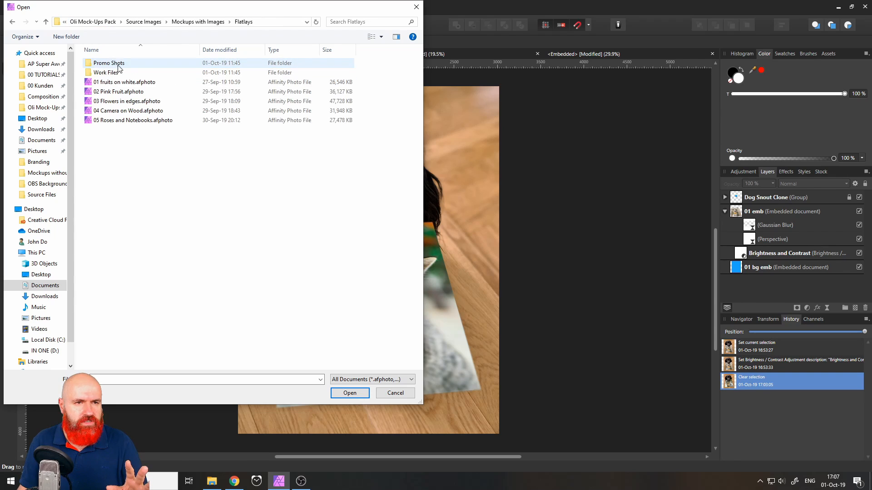
click(349, 393)
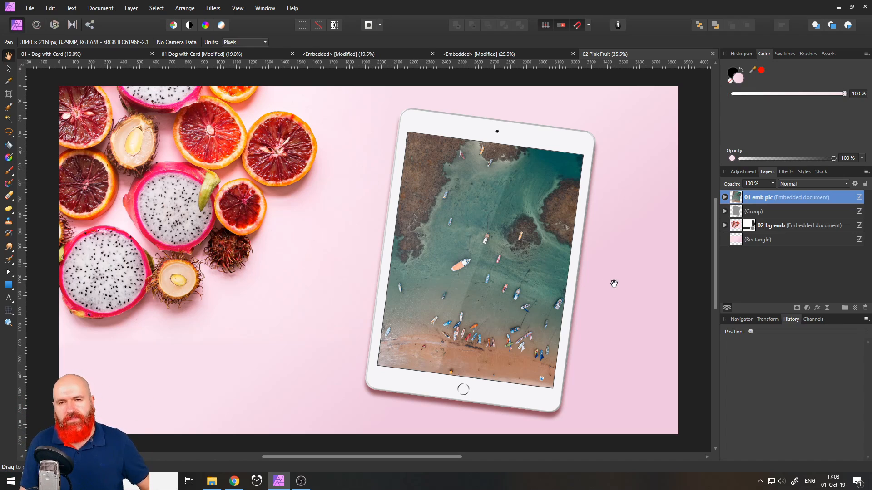
mouse_move(590, 228)
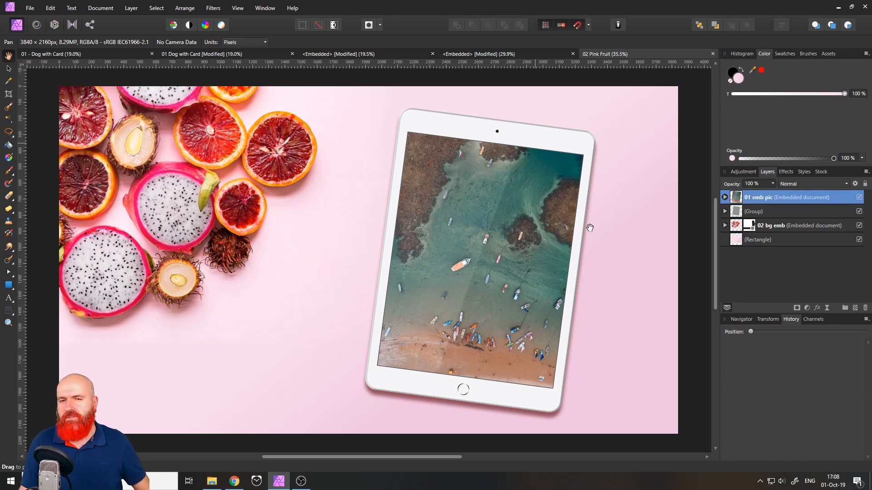
mouse_move(514, 253)
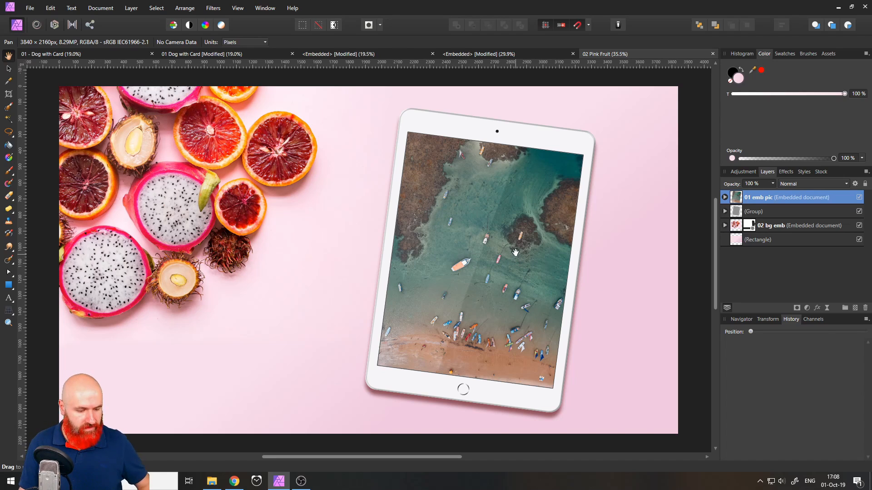
mouse_move(459, 146)
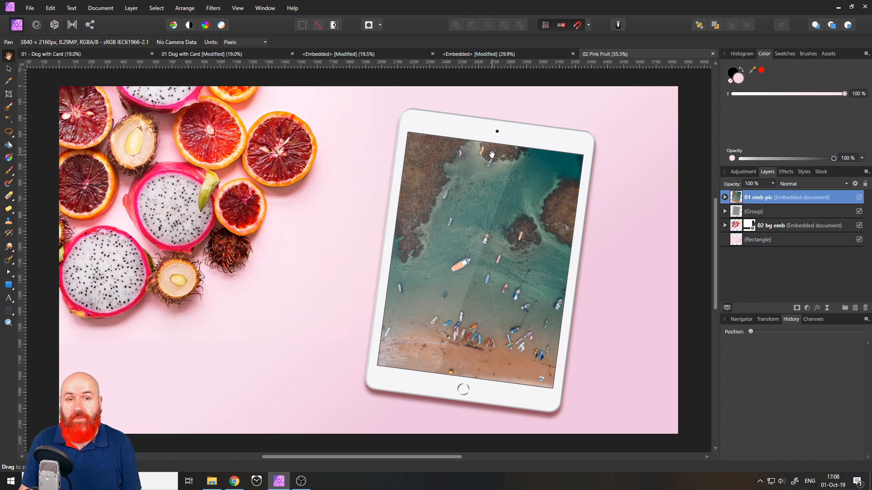
Step: Bring up the File Sources PDF in Chrome listing the flatlay photos' Unsplash links
click(233, 481)
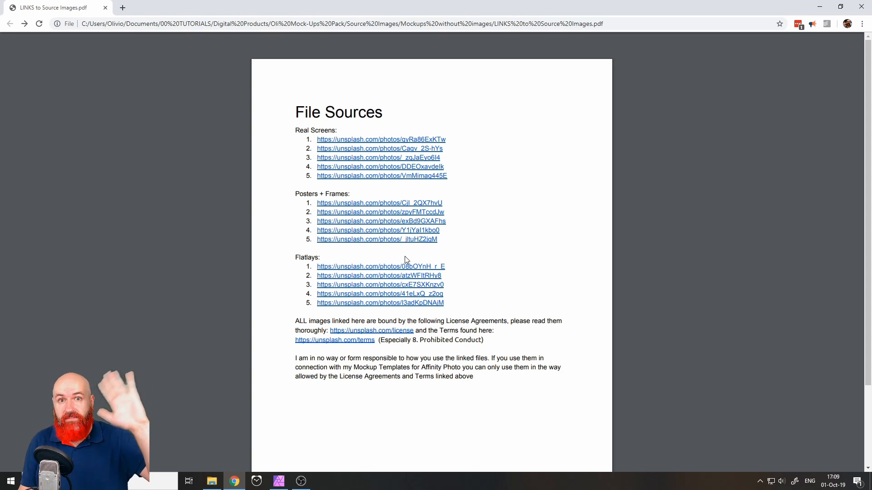